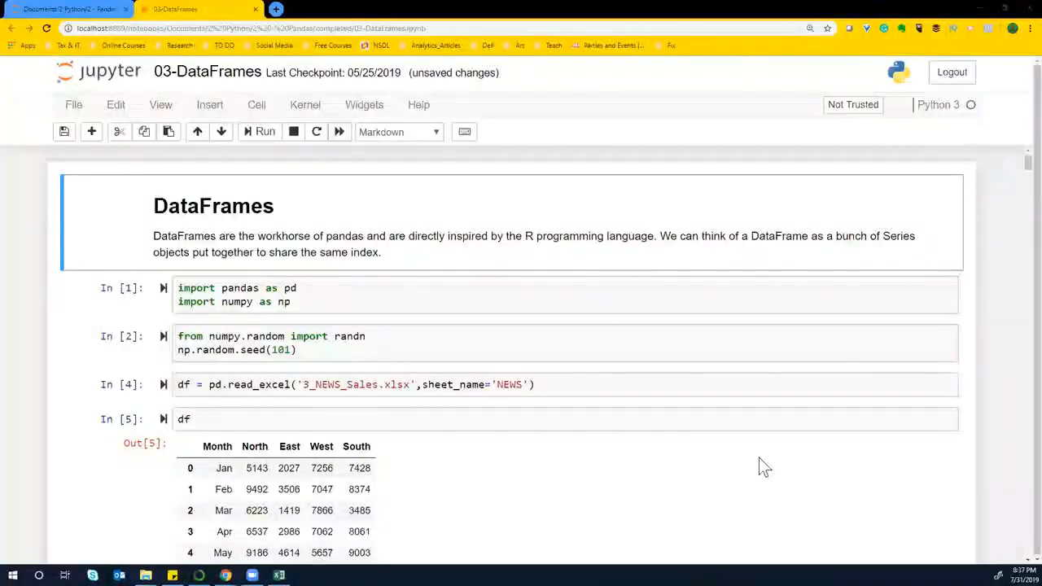
Scroll through the 3_NEWS_Sales.xlsx monthly North/East/West/South figures, then return to the notebook.
left_click(335, 301)
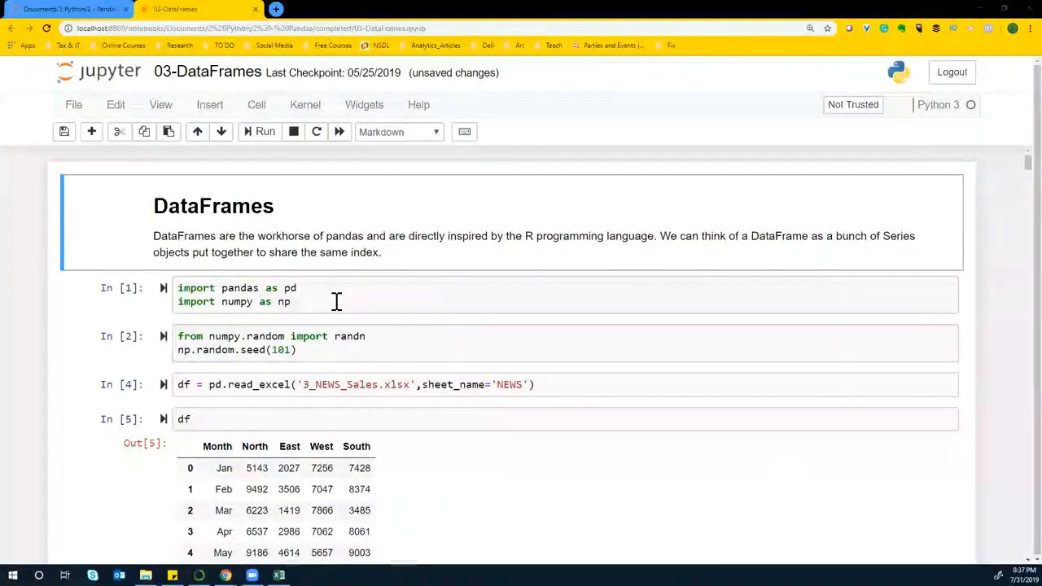
scroll("down", 3)
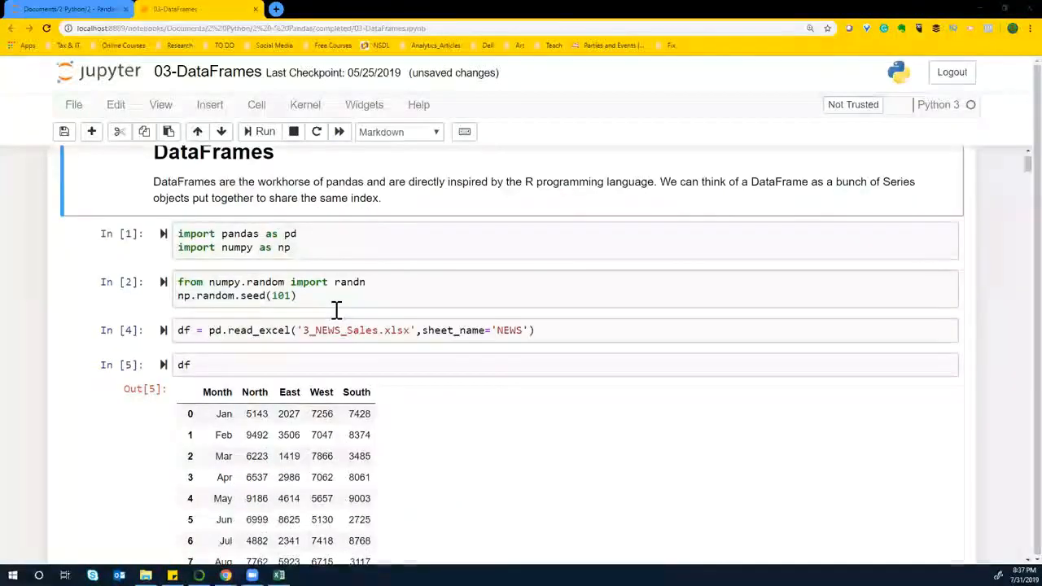
scroll("up", 3)
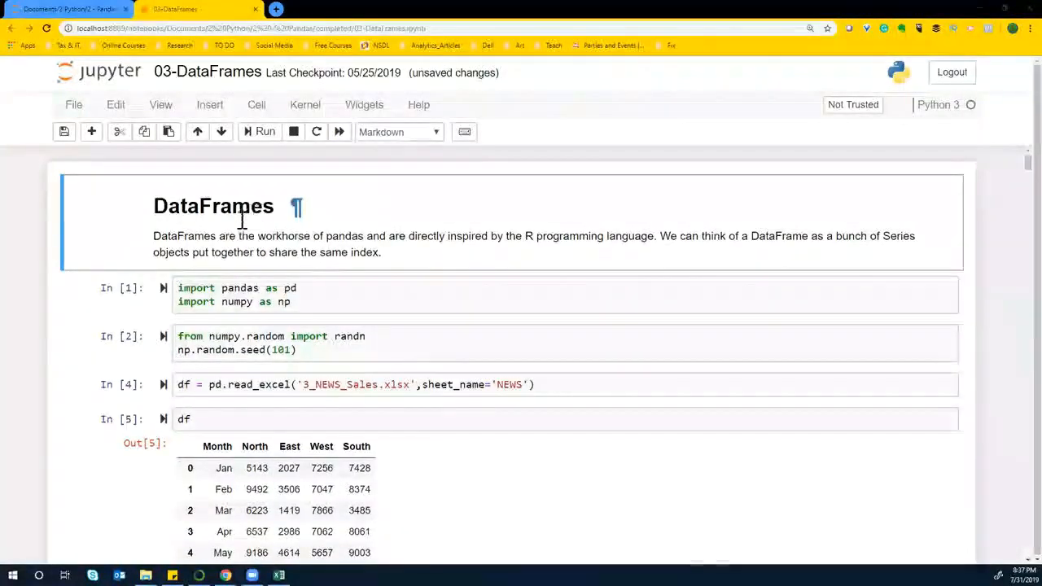
mouse_move(238, 251)
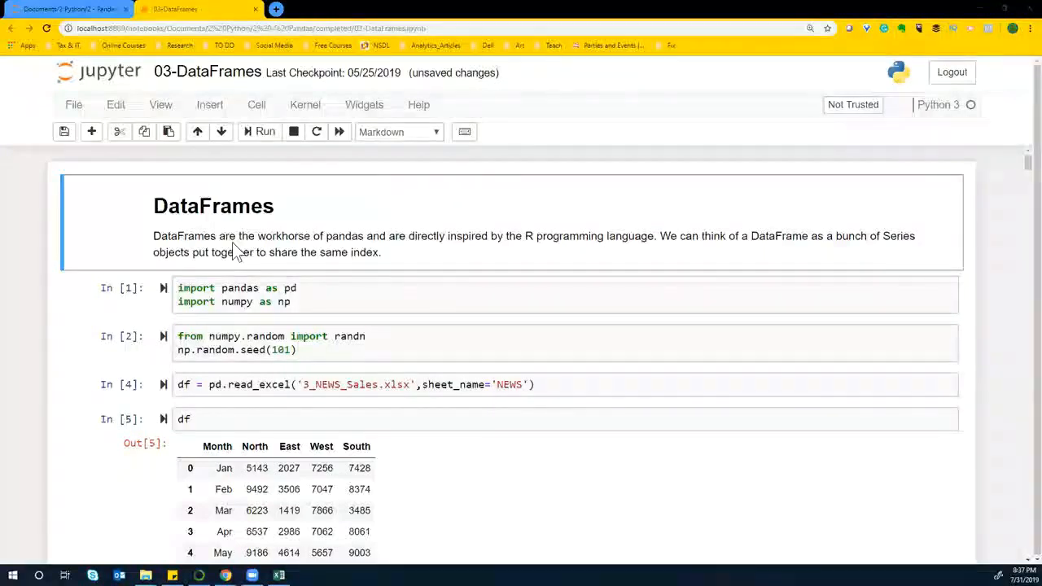
mouse_move(560, 238)
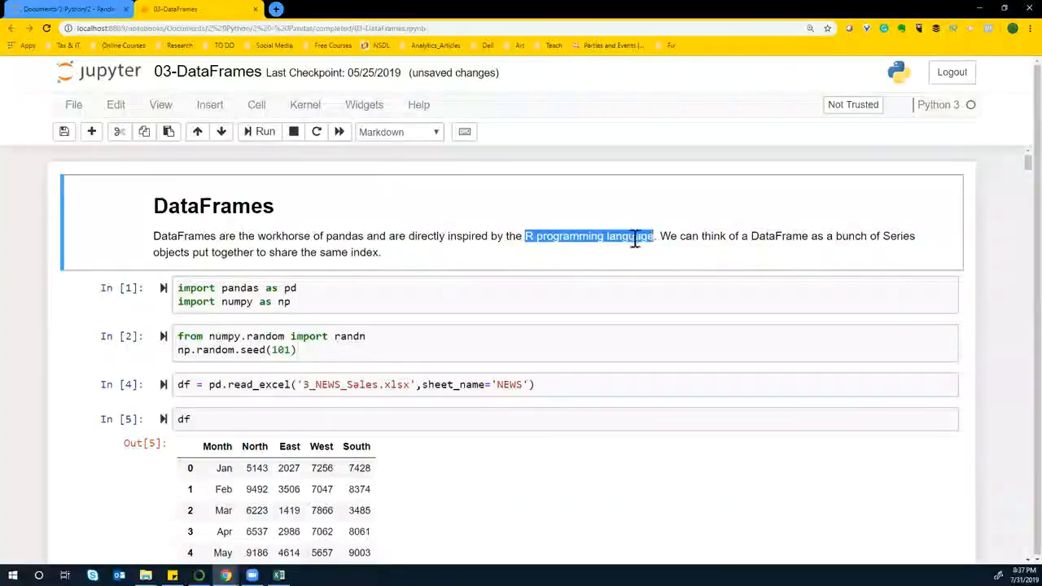
mouse_move(465, 294)
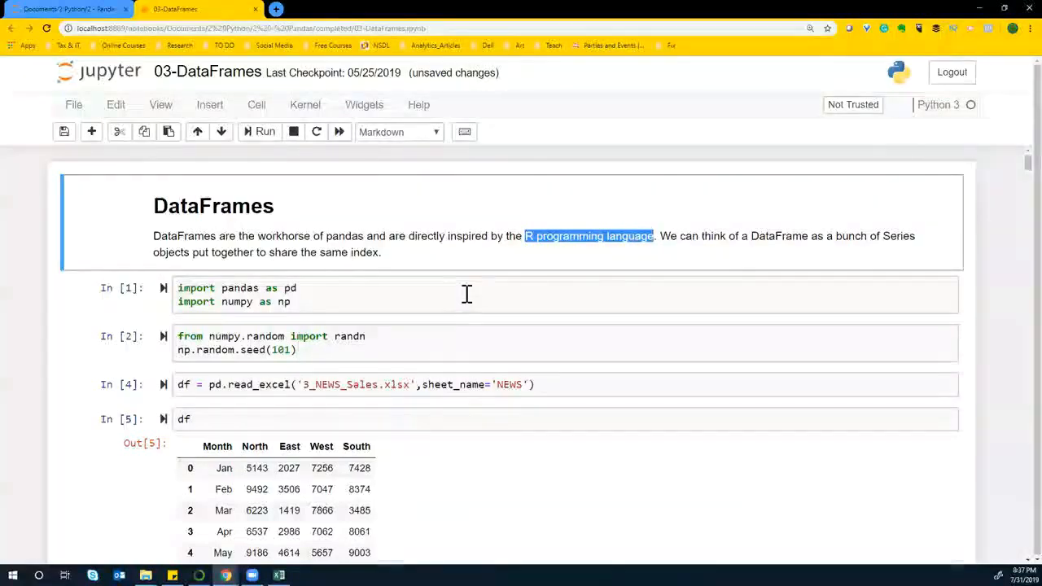
mouse_move(472, 290)
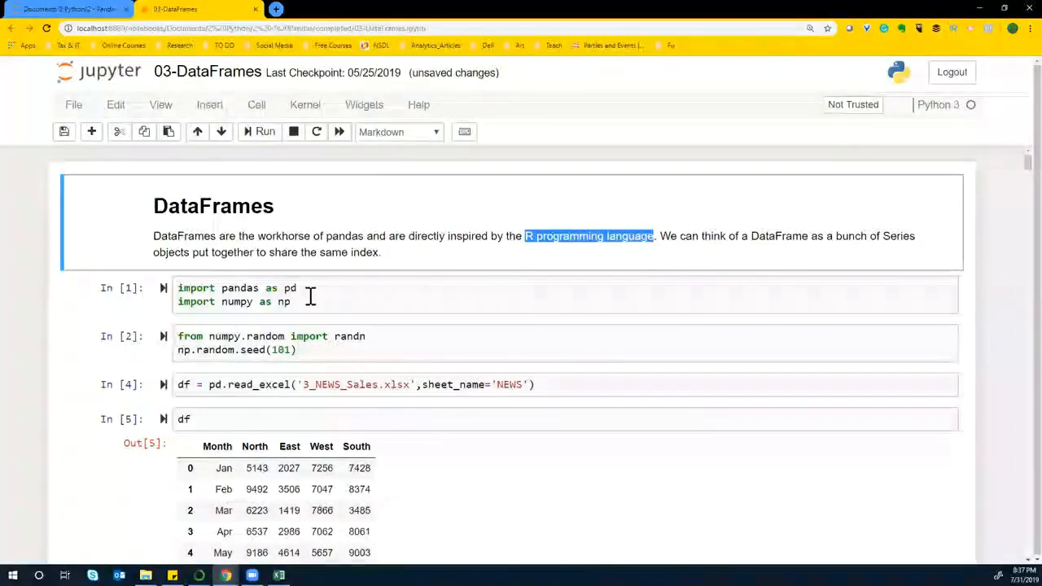
scroll("down", 3)
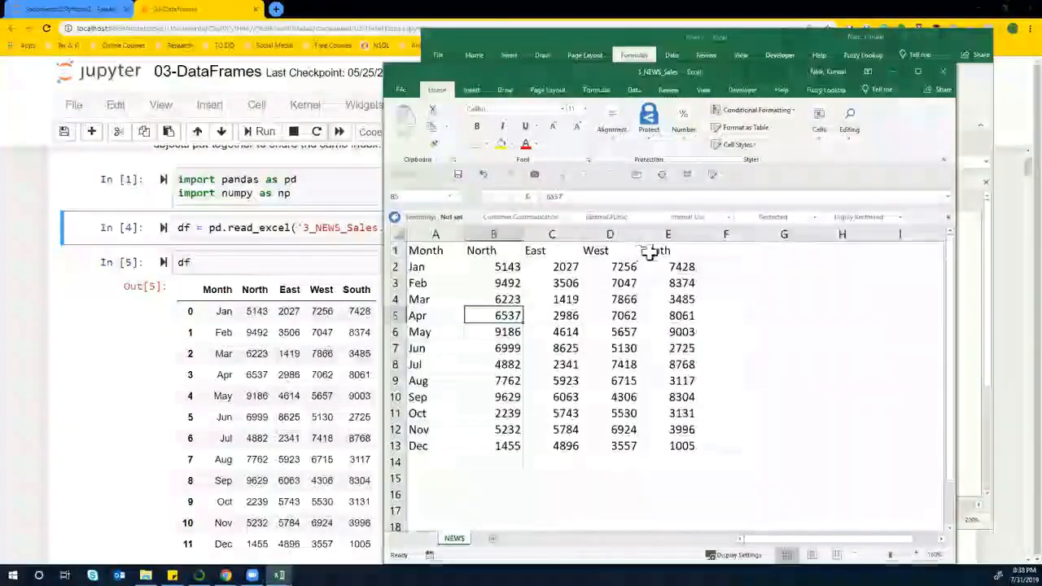
left_click_drag(437, 251, 437, 446)
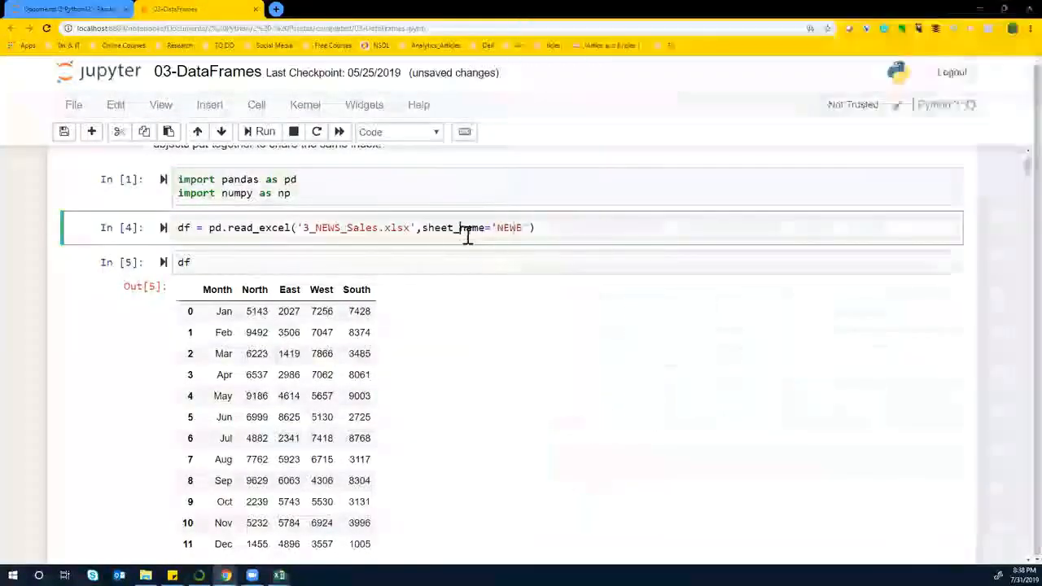
scroll("down", 3)
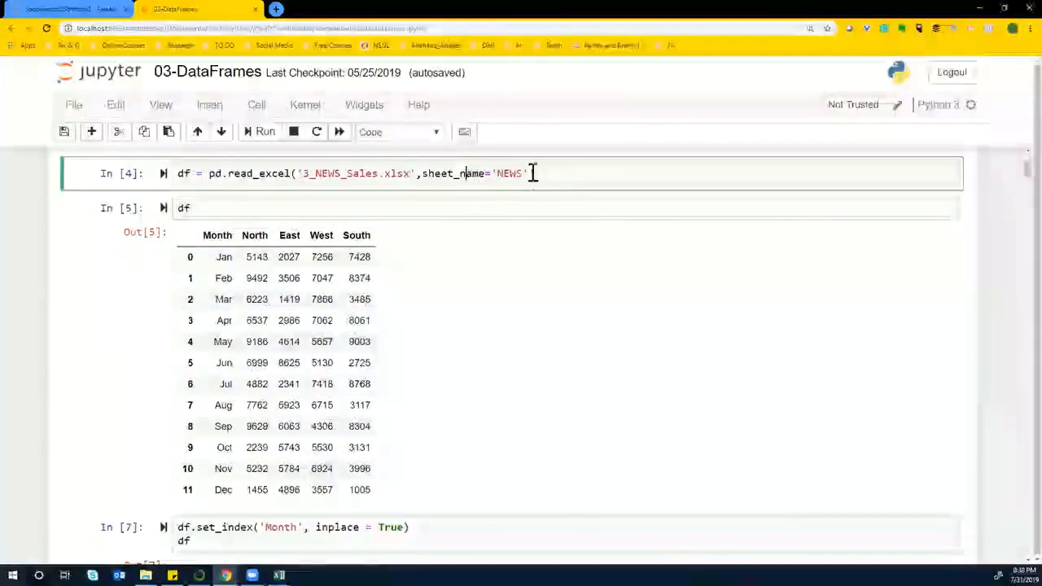
type(",")
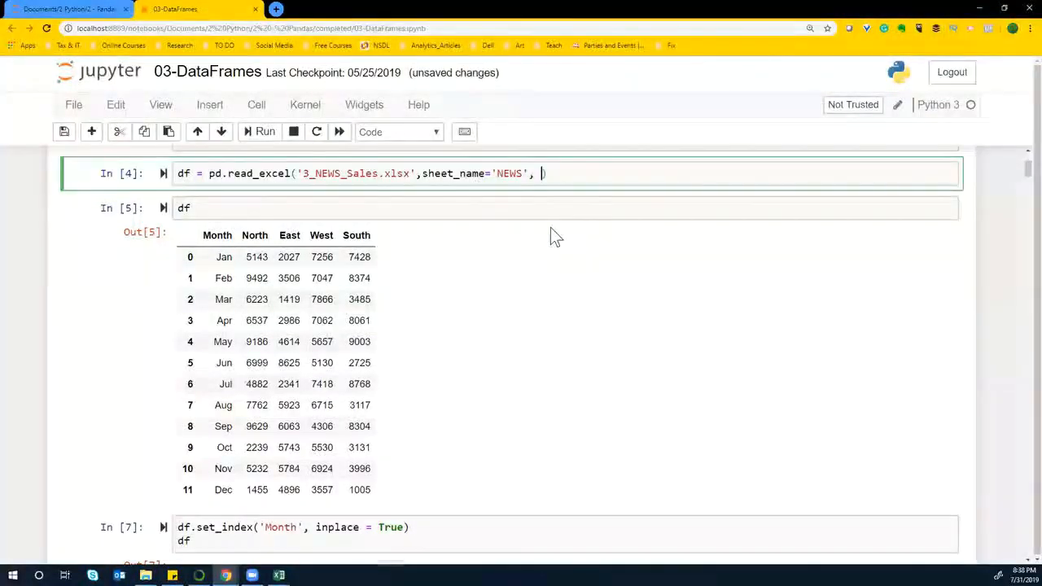
type("index =")
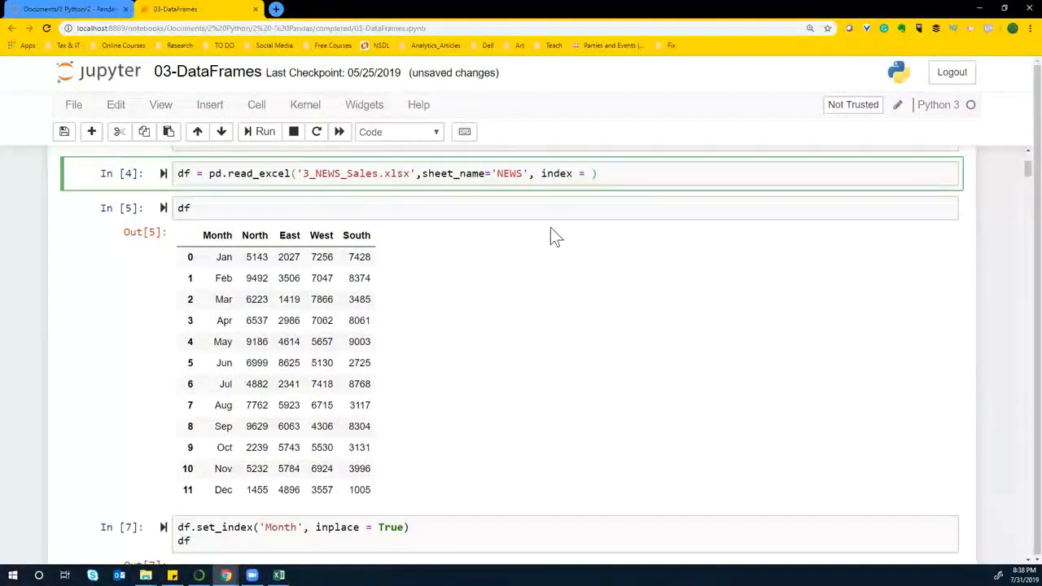
type("Mon")
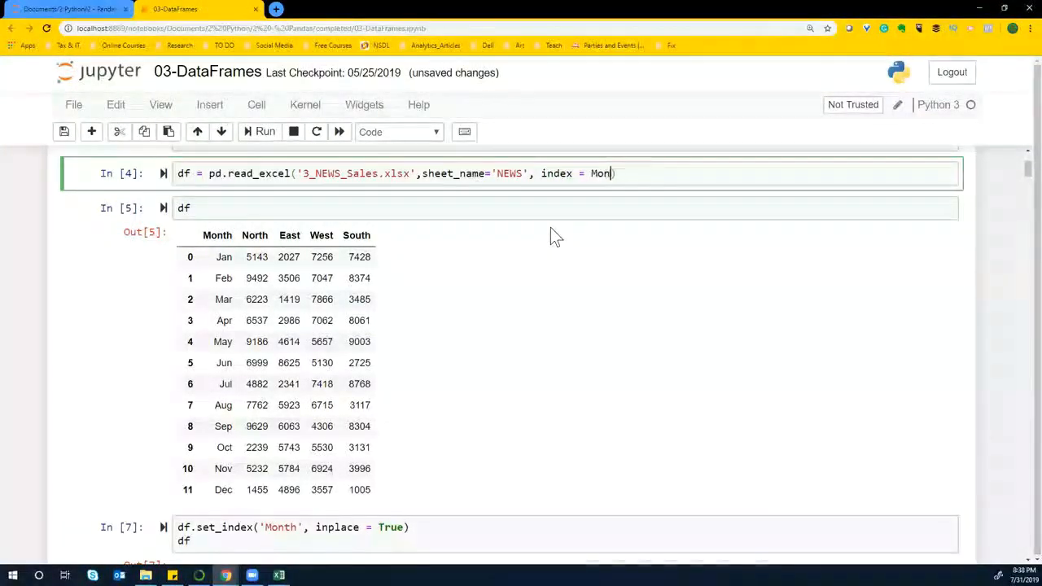
type("th")
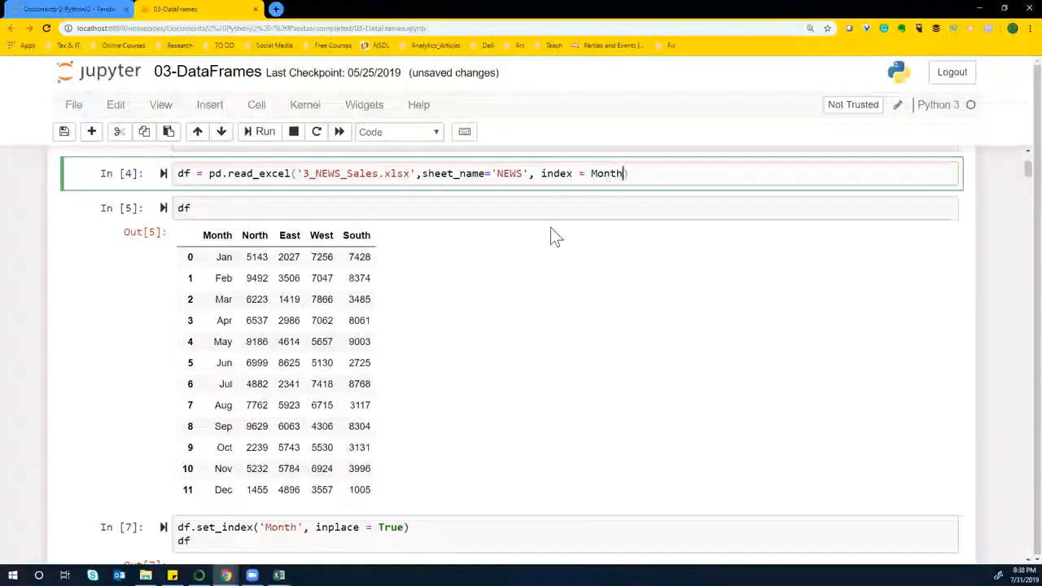
key("Backspace")
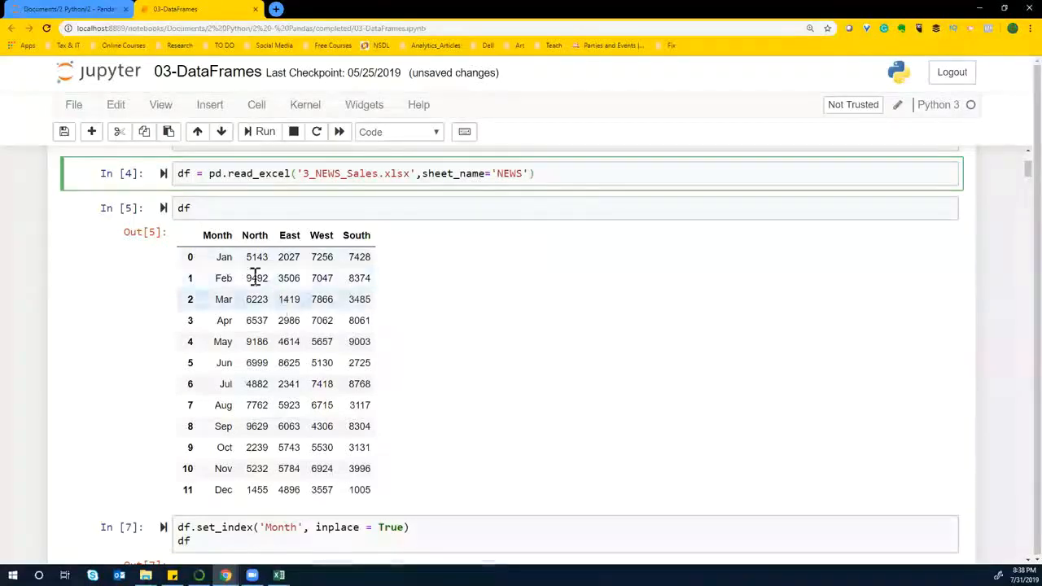
left_click_drag(210, 235, 226, 362)
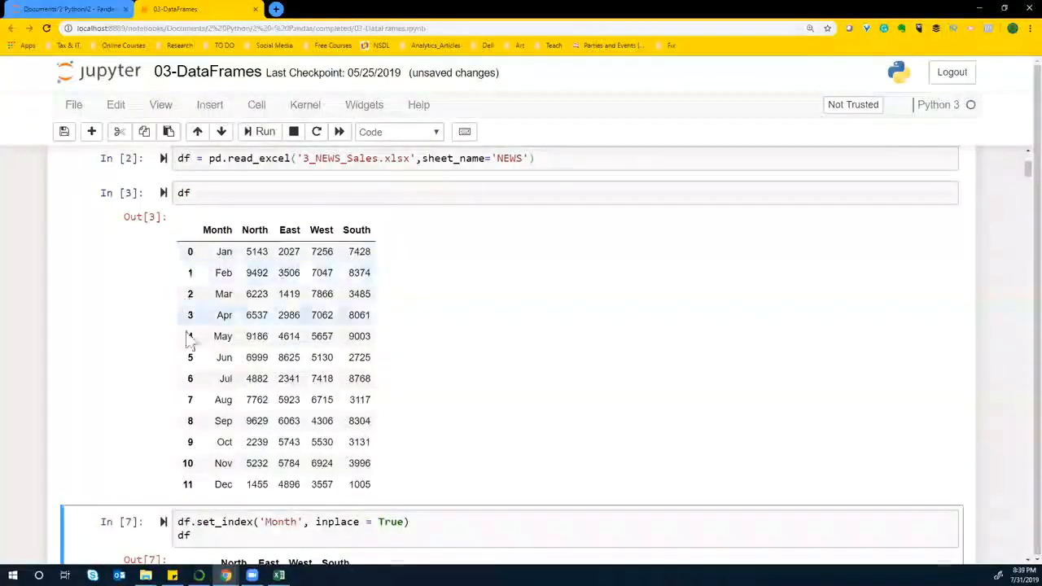
Change the cell to df.set_index('Month', inplace = True) and run it as execution 6.
scroll("down", 3)
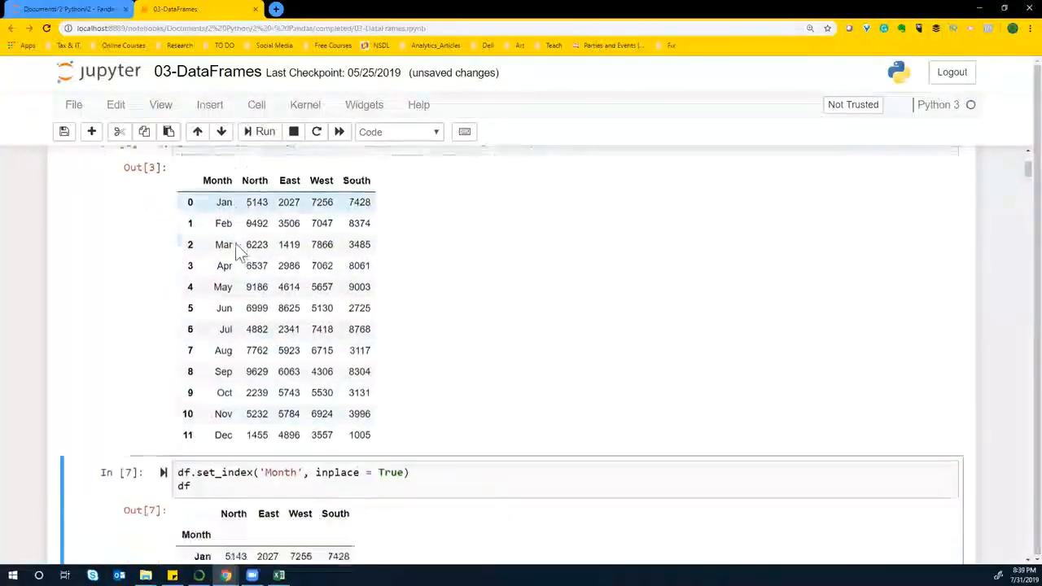
scroll("down", 3)
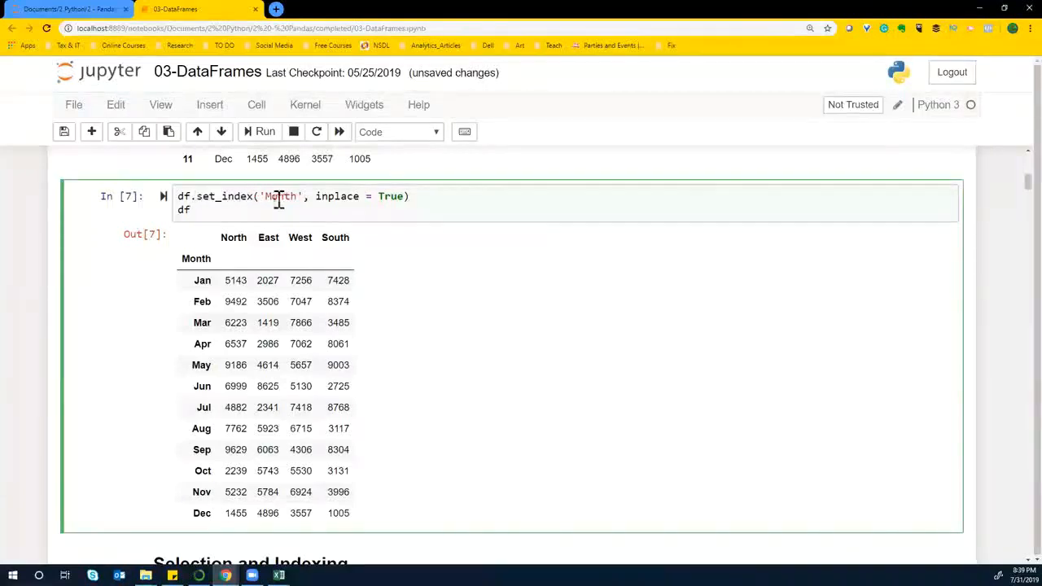
mouse_move(381, 195)
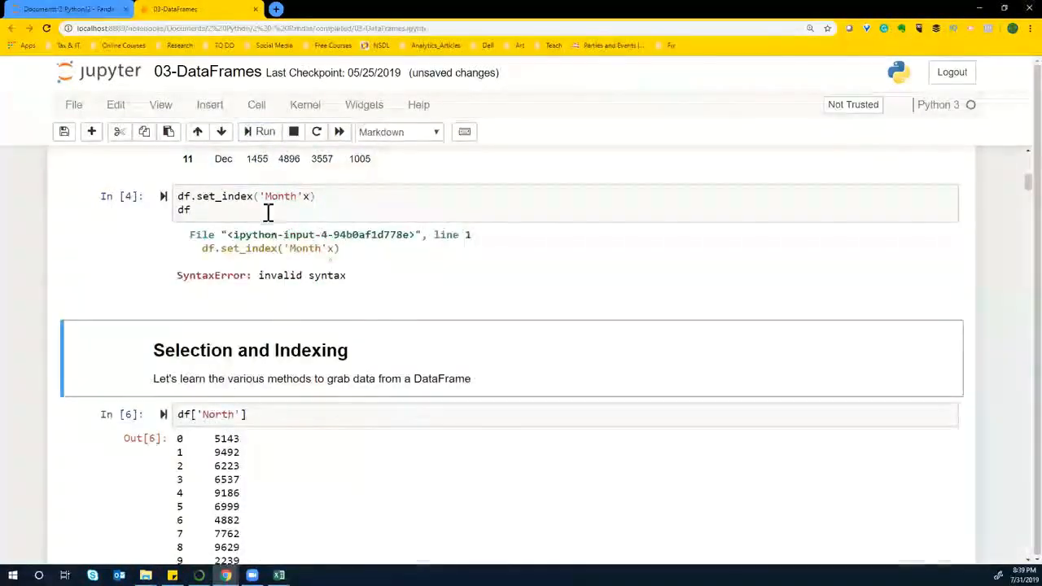
left_click(285, 203)
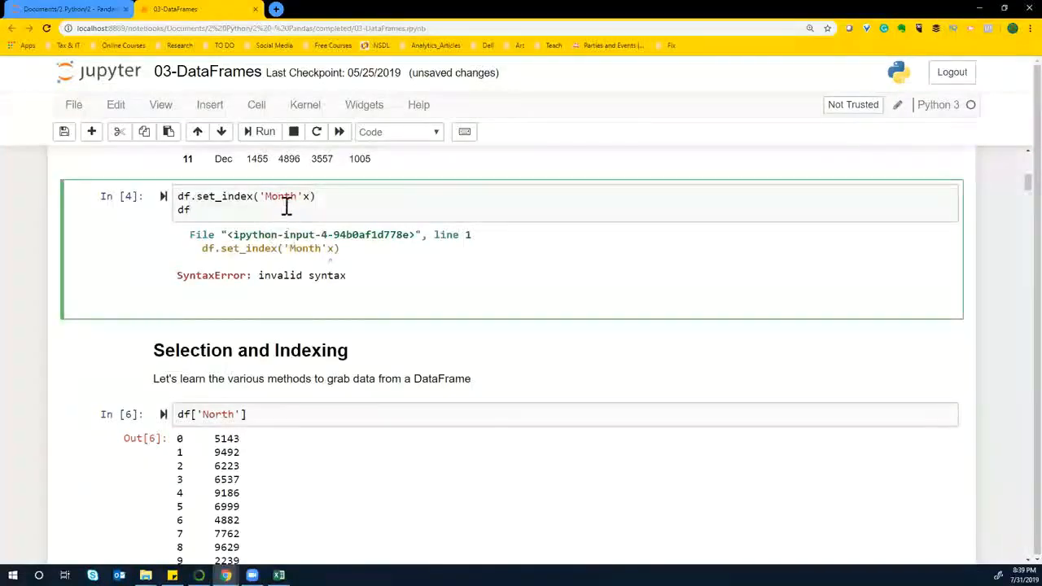
type(", inplace = True")
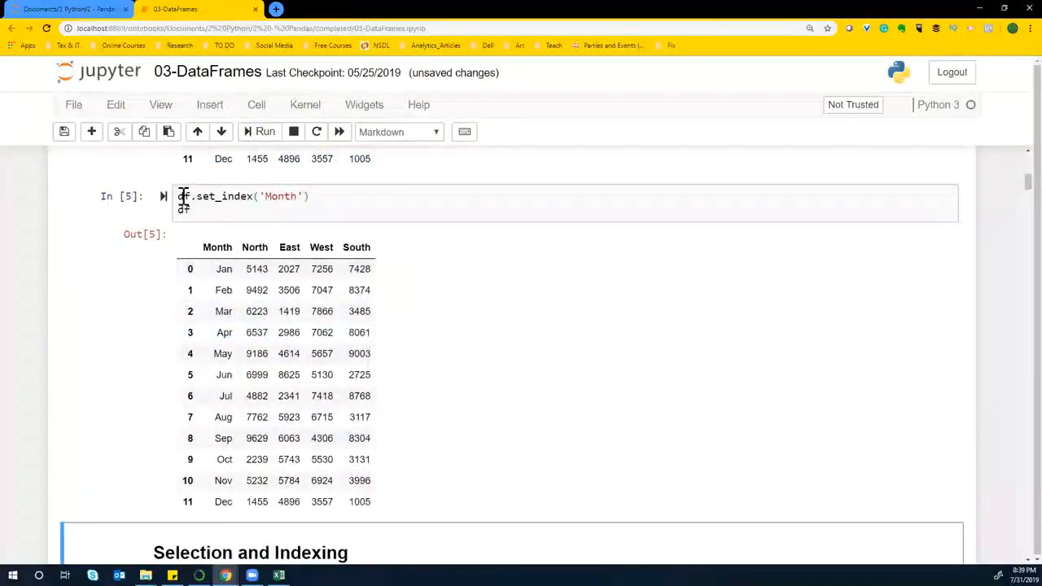
left_click(309, 195)
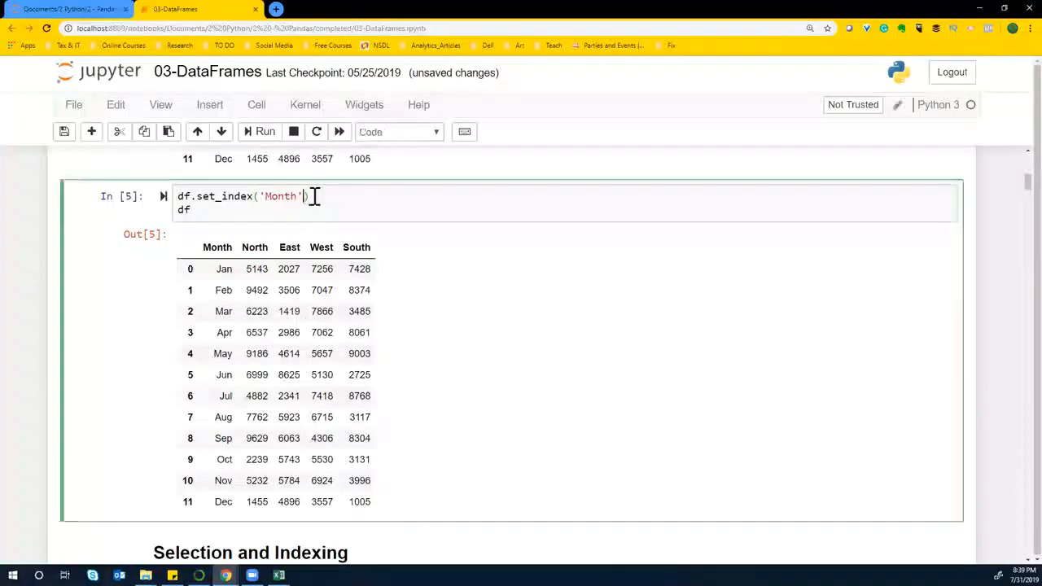
type(", inplace = True")
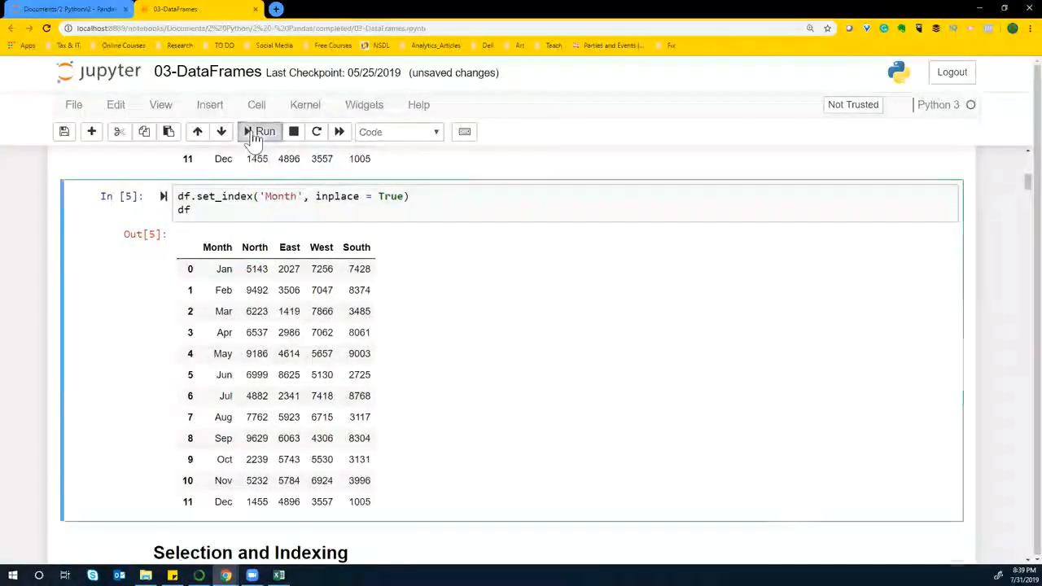
left_click(258, 131)
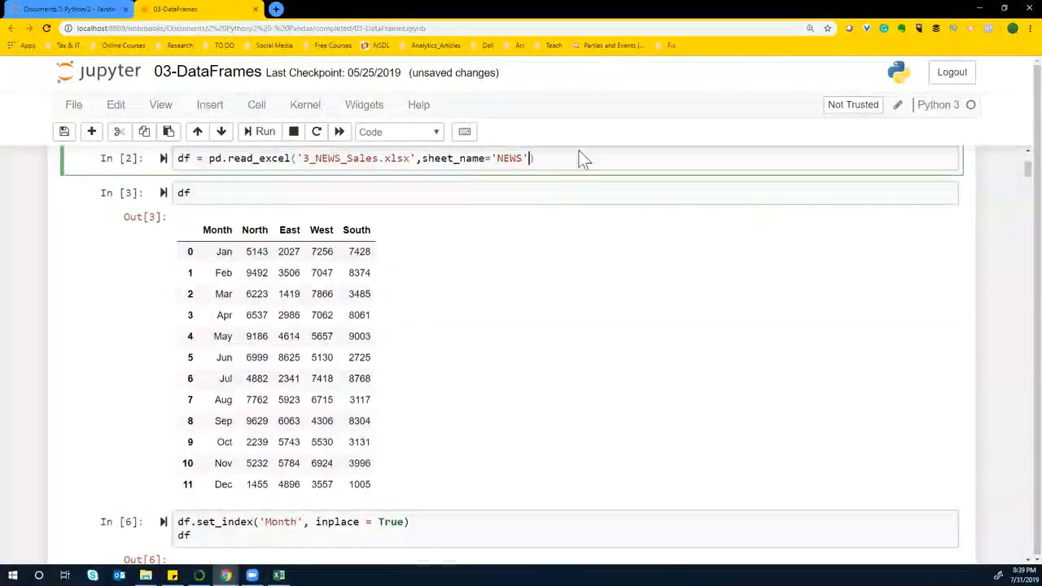
scroll("down", 3)
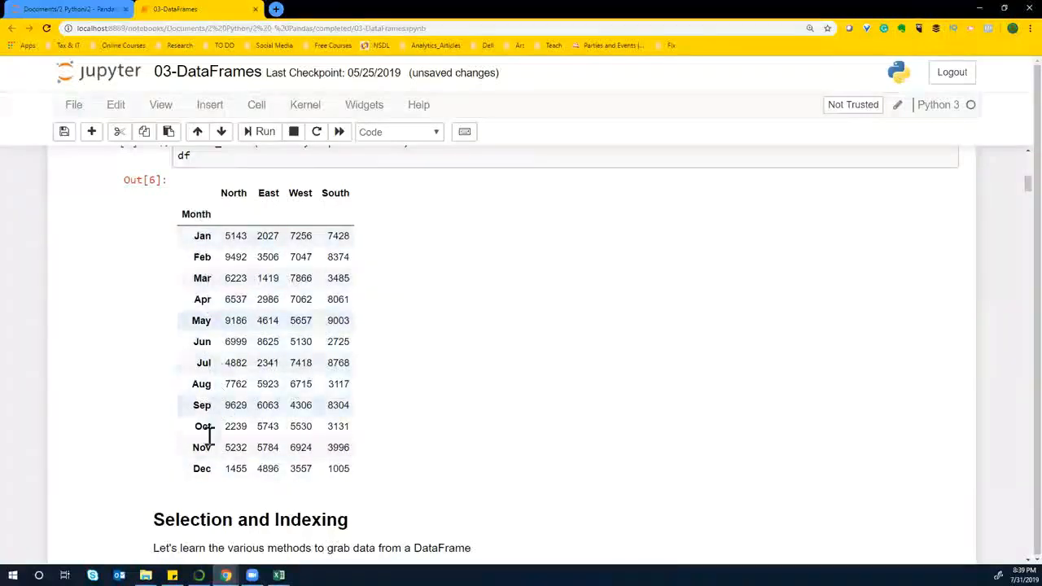
mouse_move(431, 381)
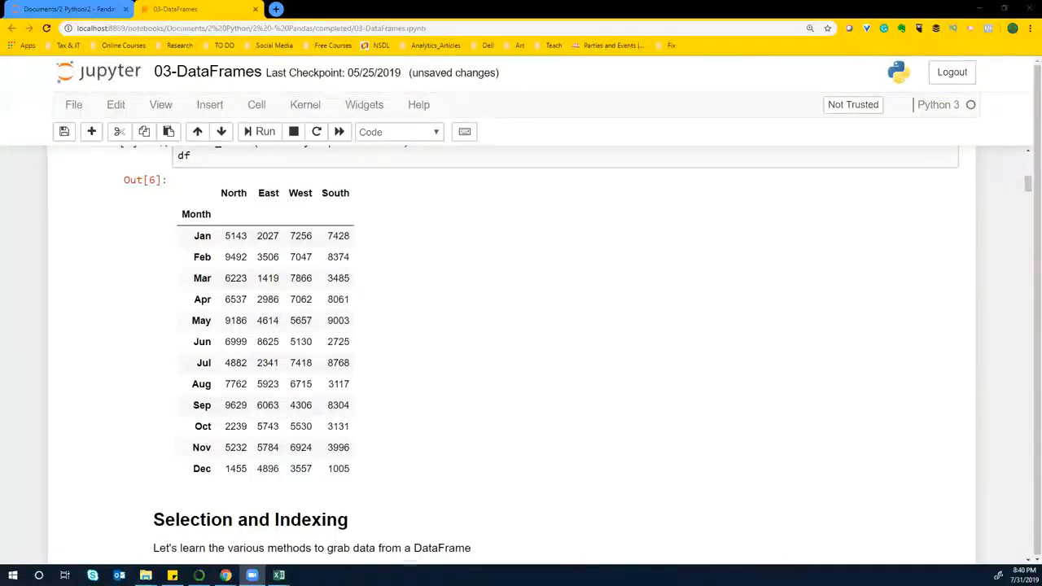
mouse_move(452, 368)
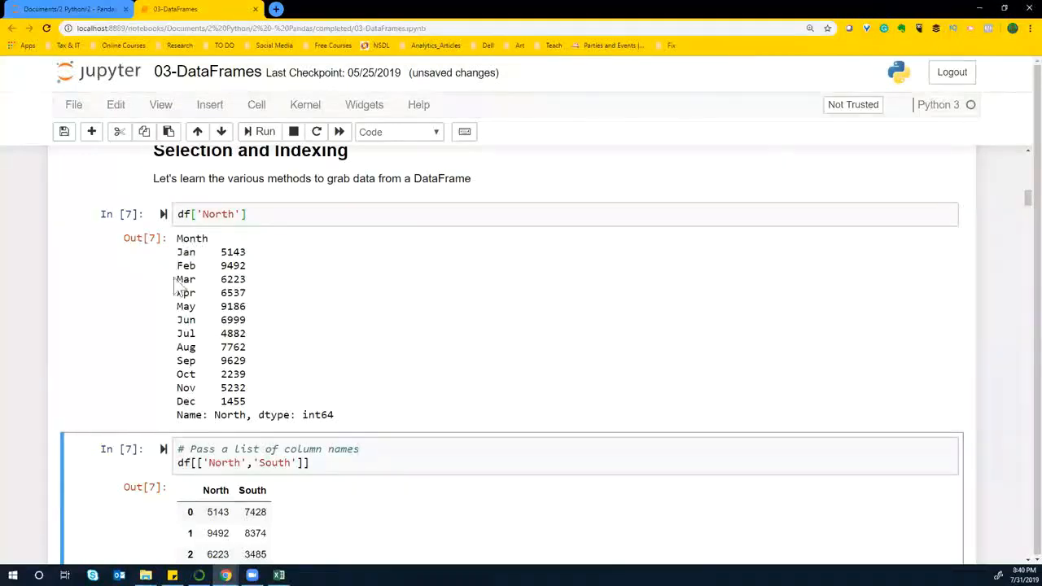
mouse_move(185, 265)
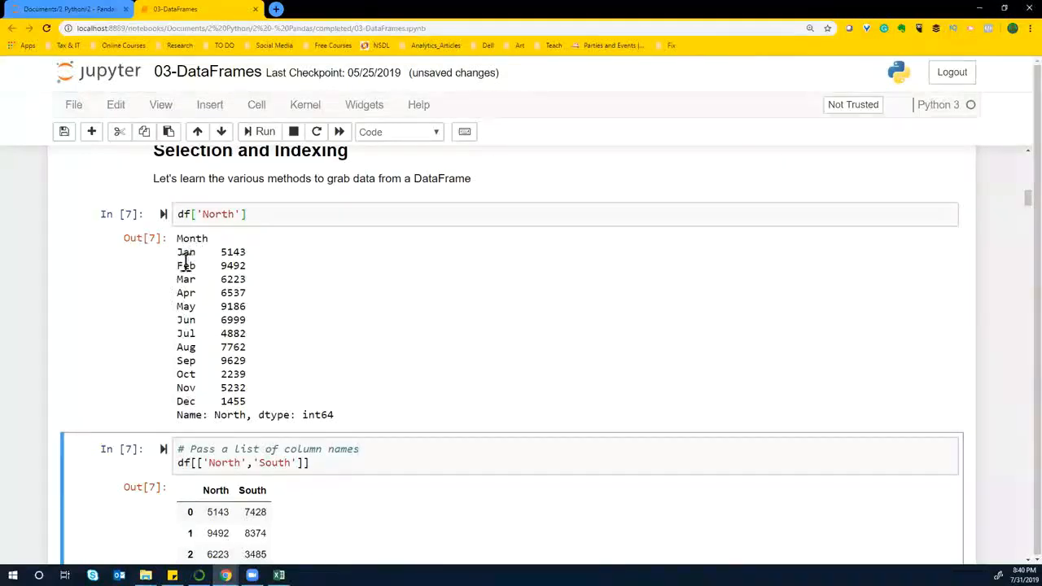
mouse_move(156, 306)
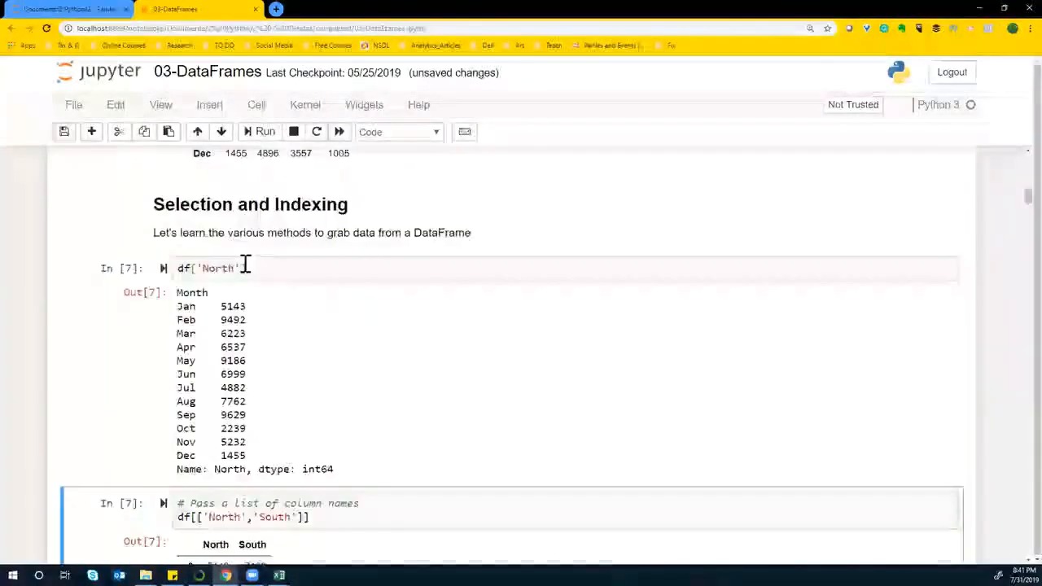
Scroll to Selection and Indexing and place the cursor in the df['North'] cell.
scroll("down", 3)
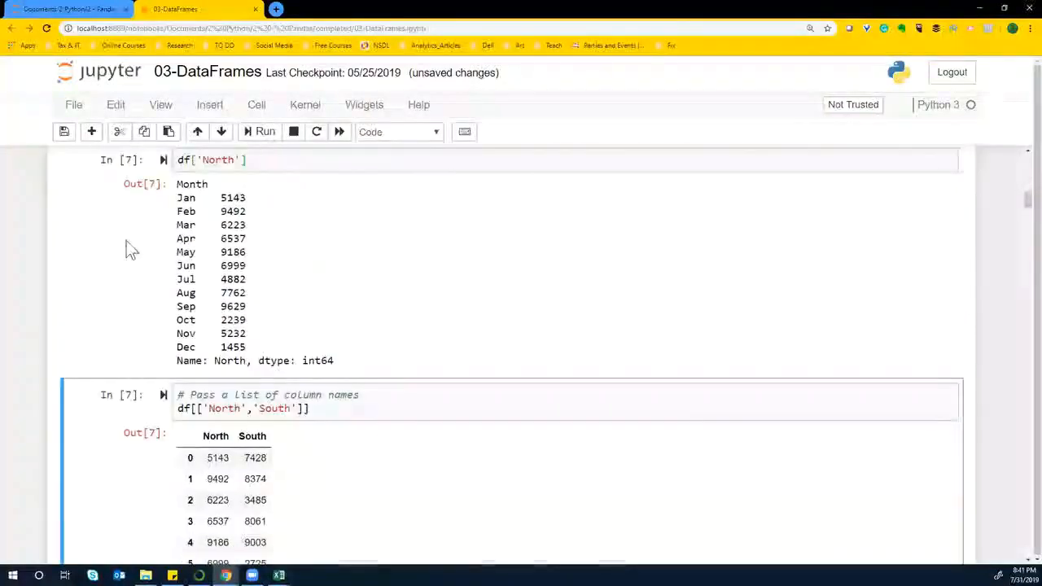
scroll("down", 3)
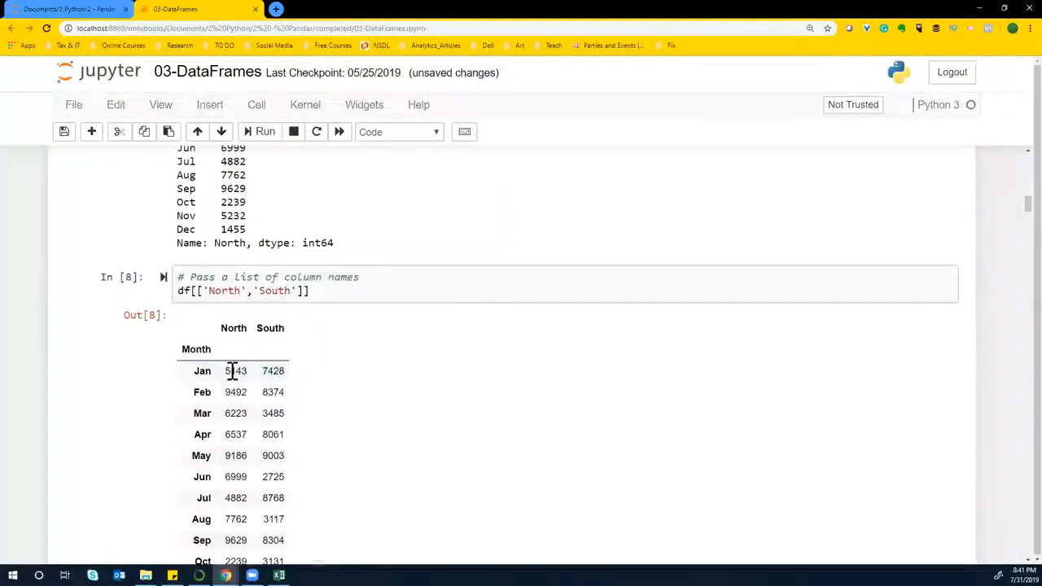
scroll("down", 3)
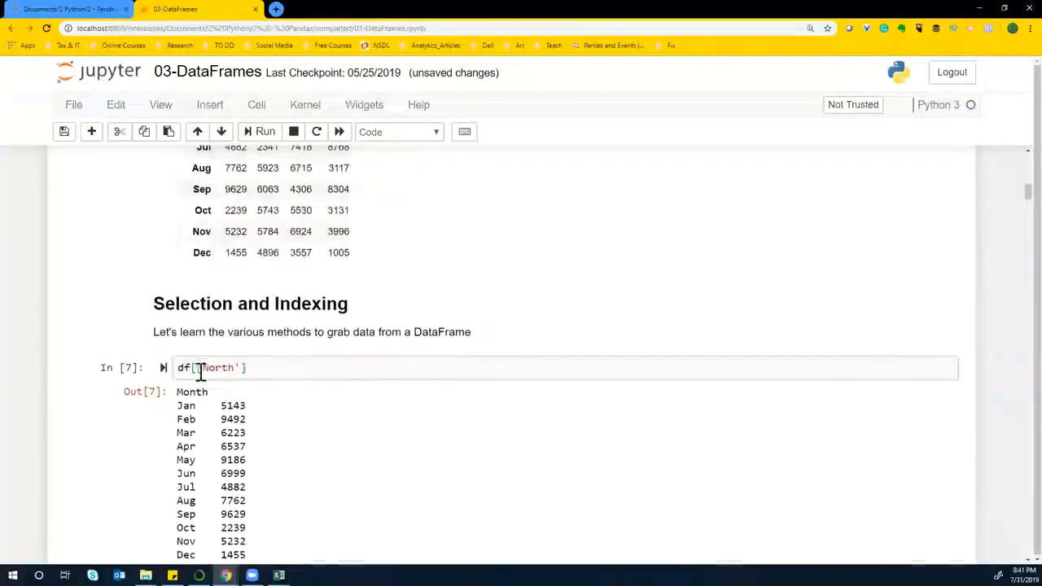
left_click(218, 368)
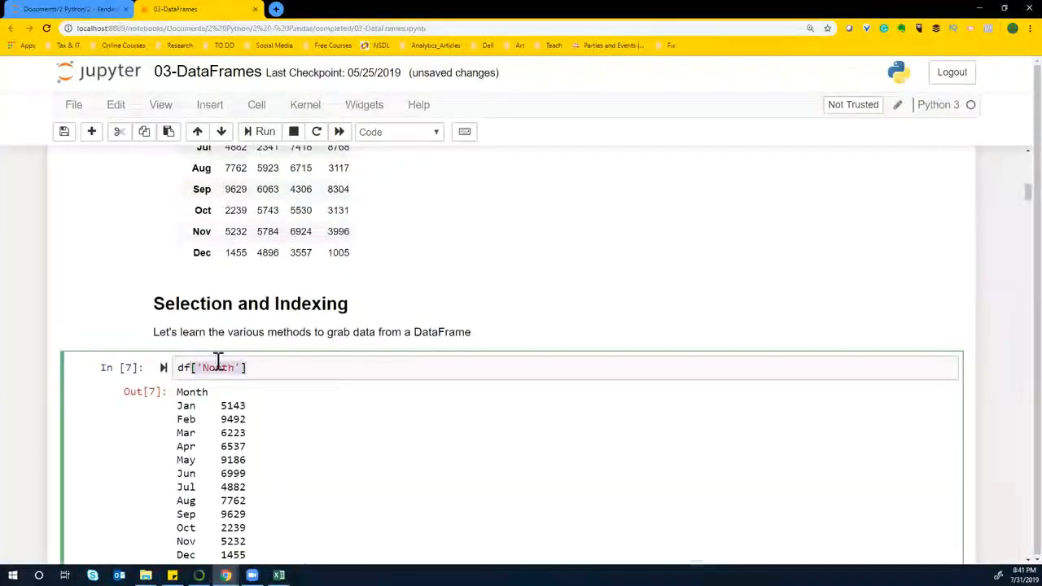